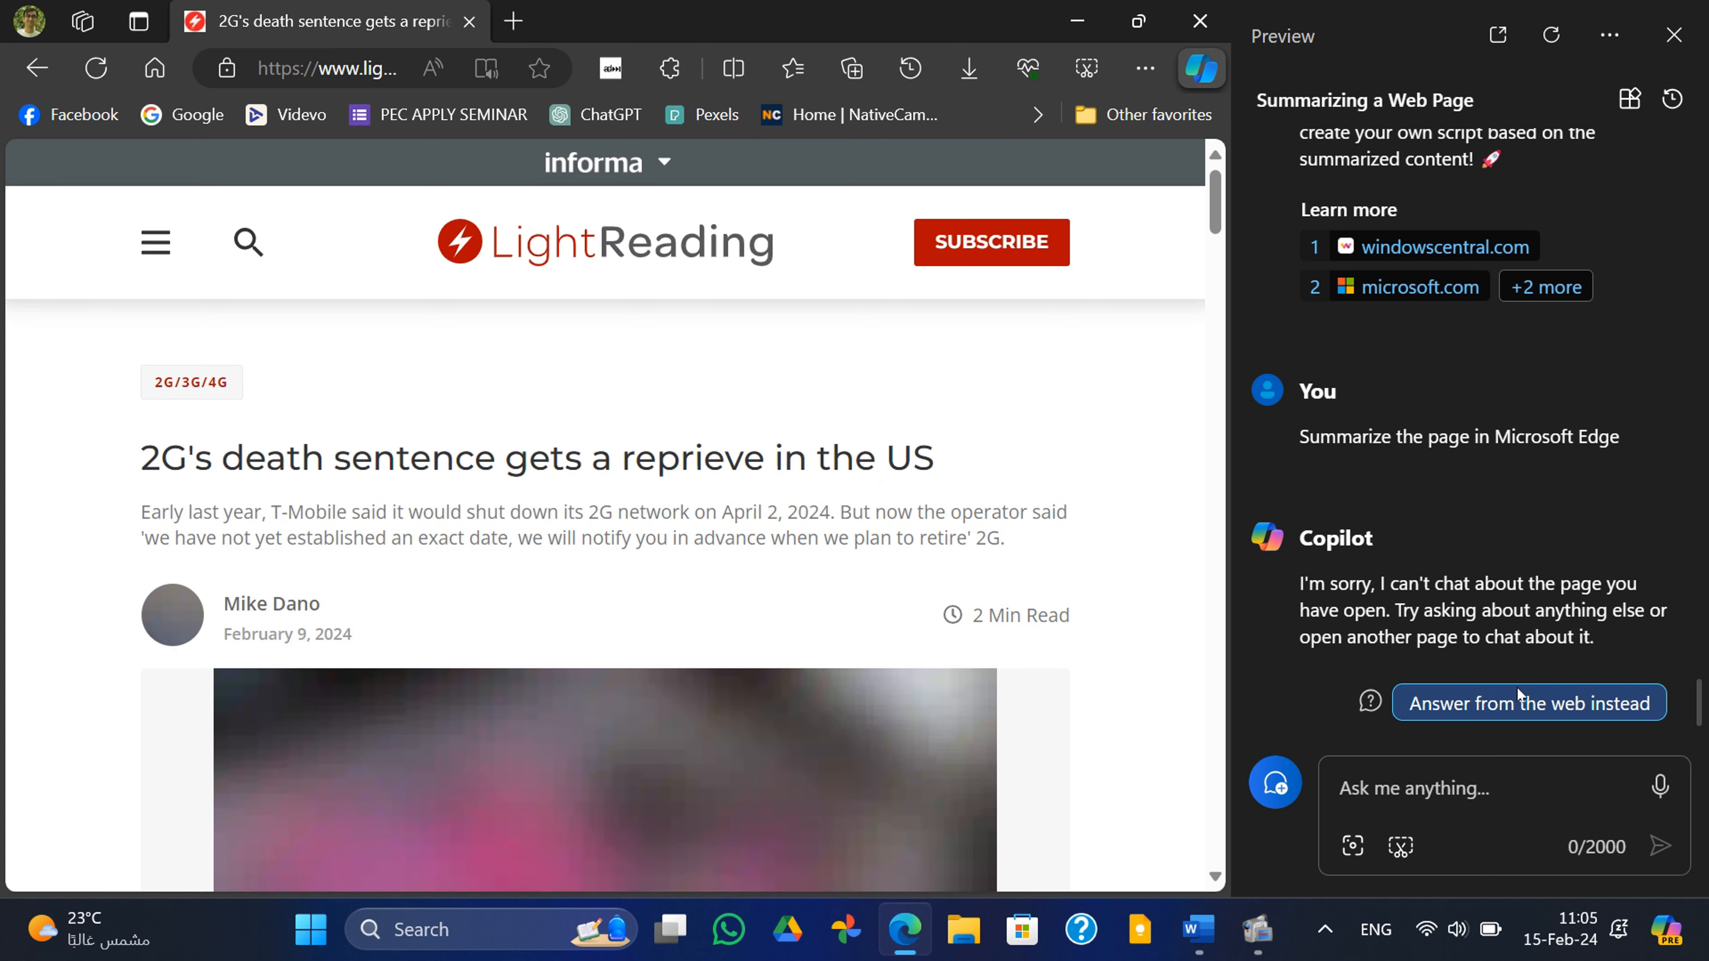
Choose 'Answer from the web instead' and start asking Copilot to summarise the page open on MS Edge
scroll("down", 3)
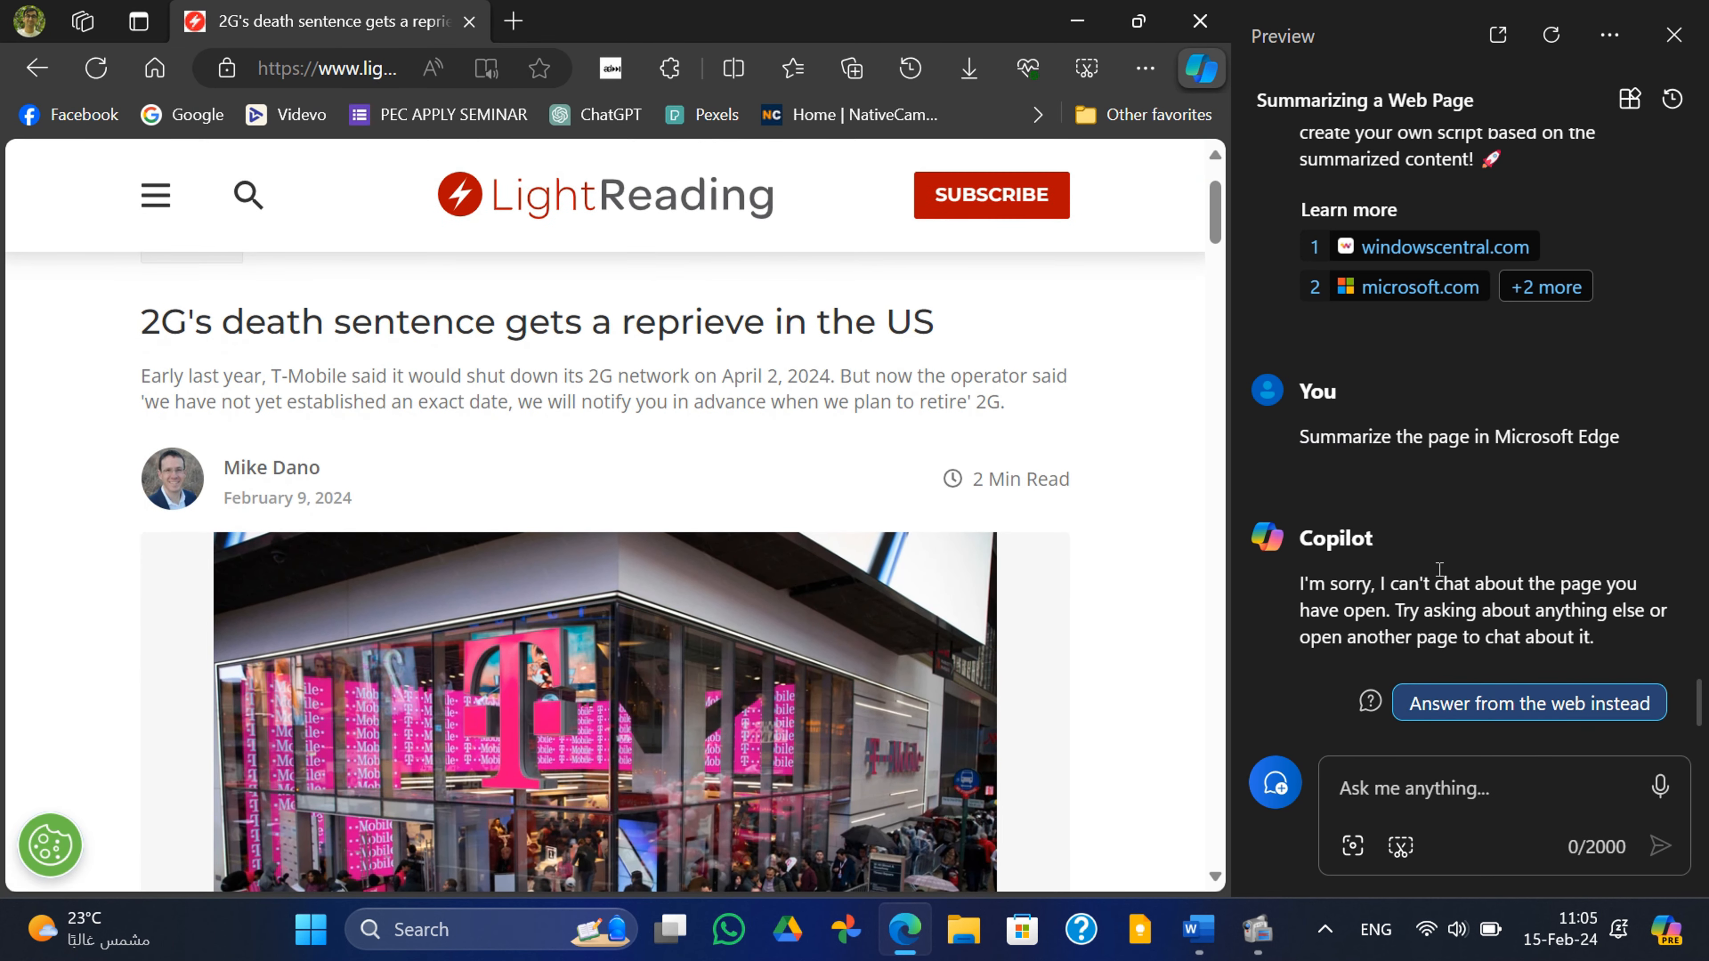
left_click(1528, 703)
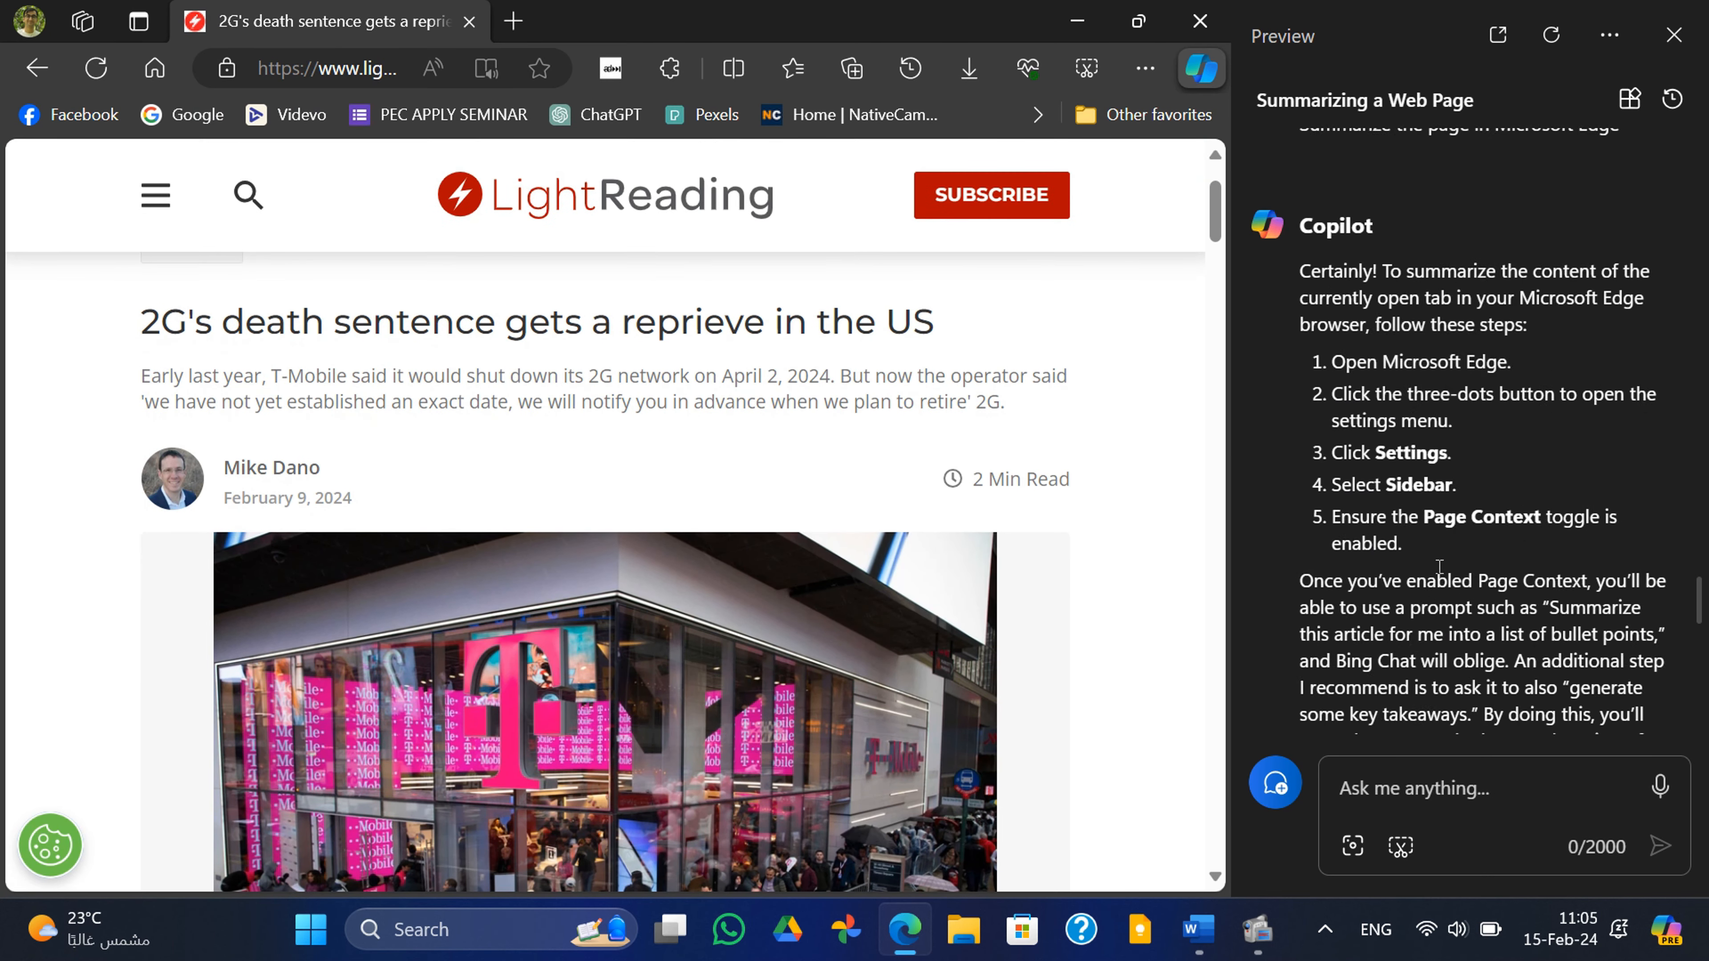
type("su")
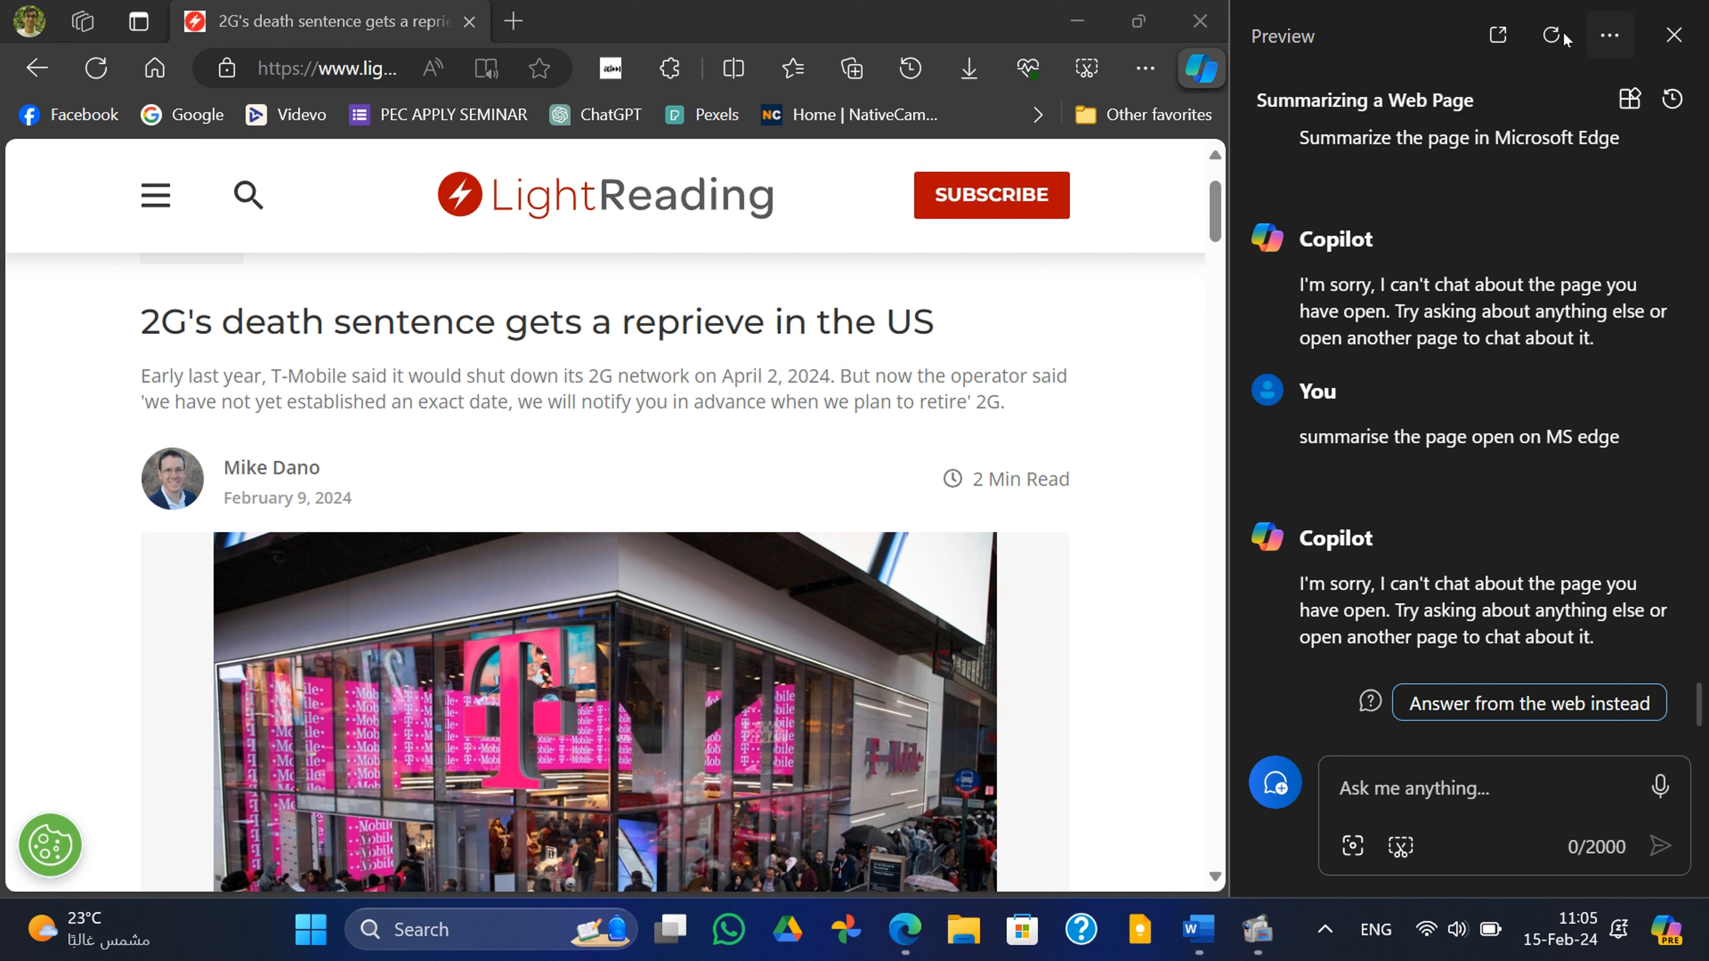
Start a new Copilot topic and draft the request 'summarise the article'
left_click(1672, 33)
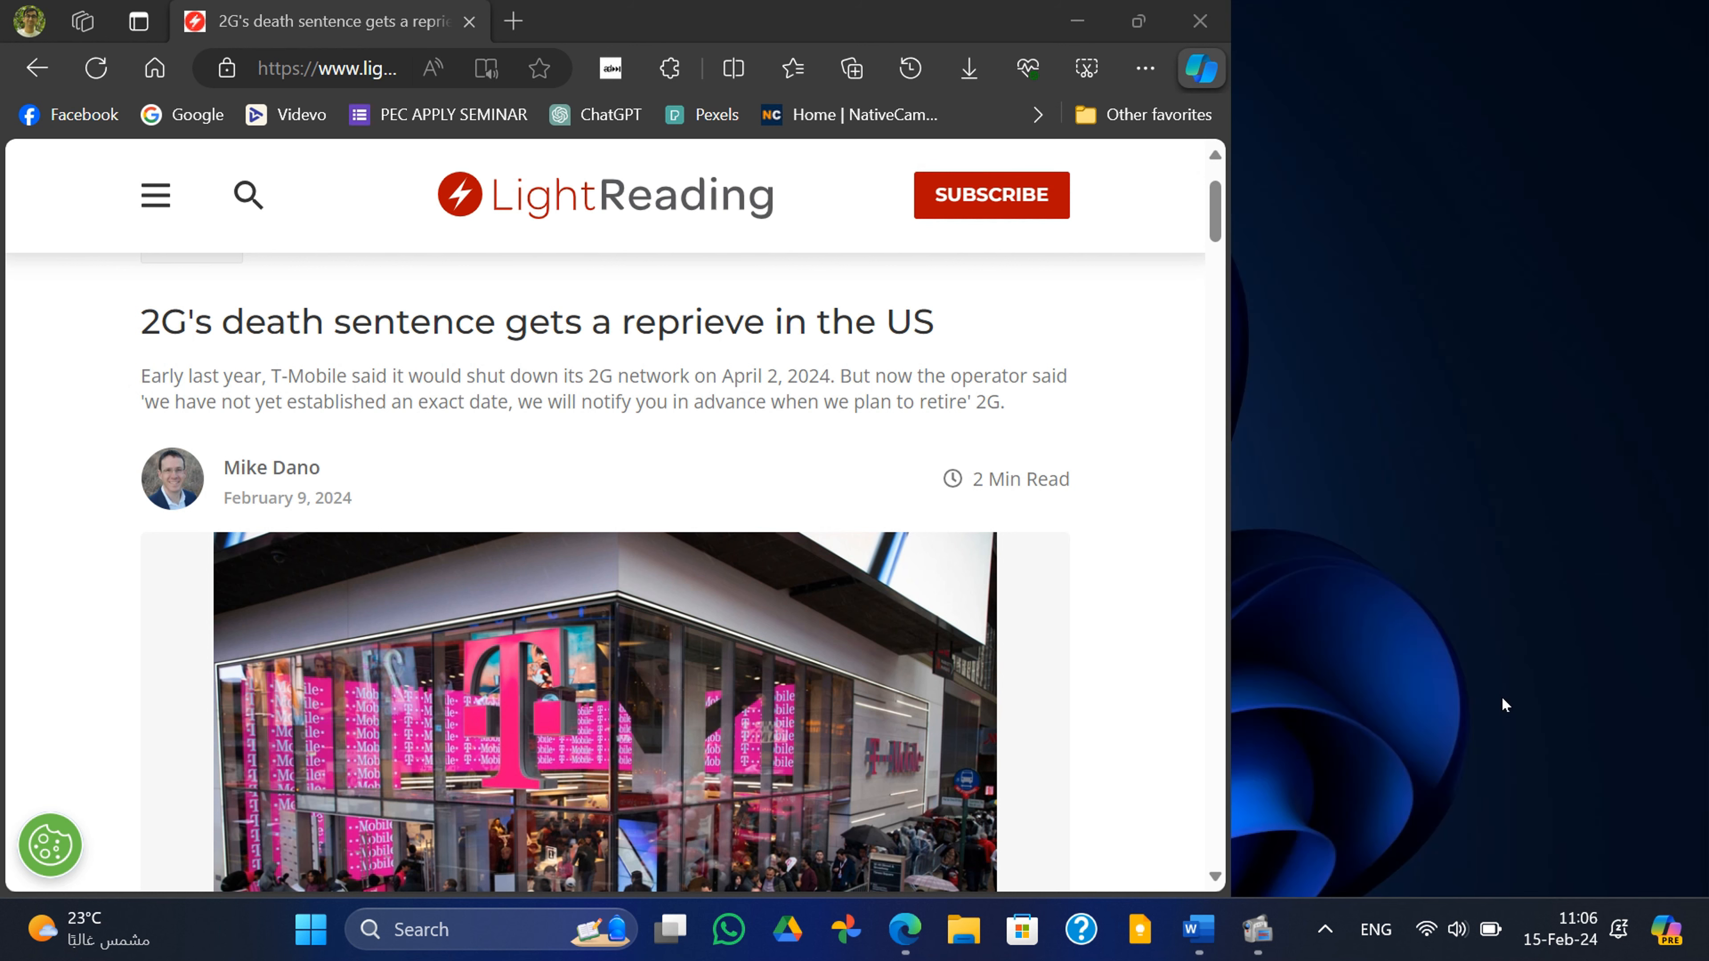
left_click(1201, 69)
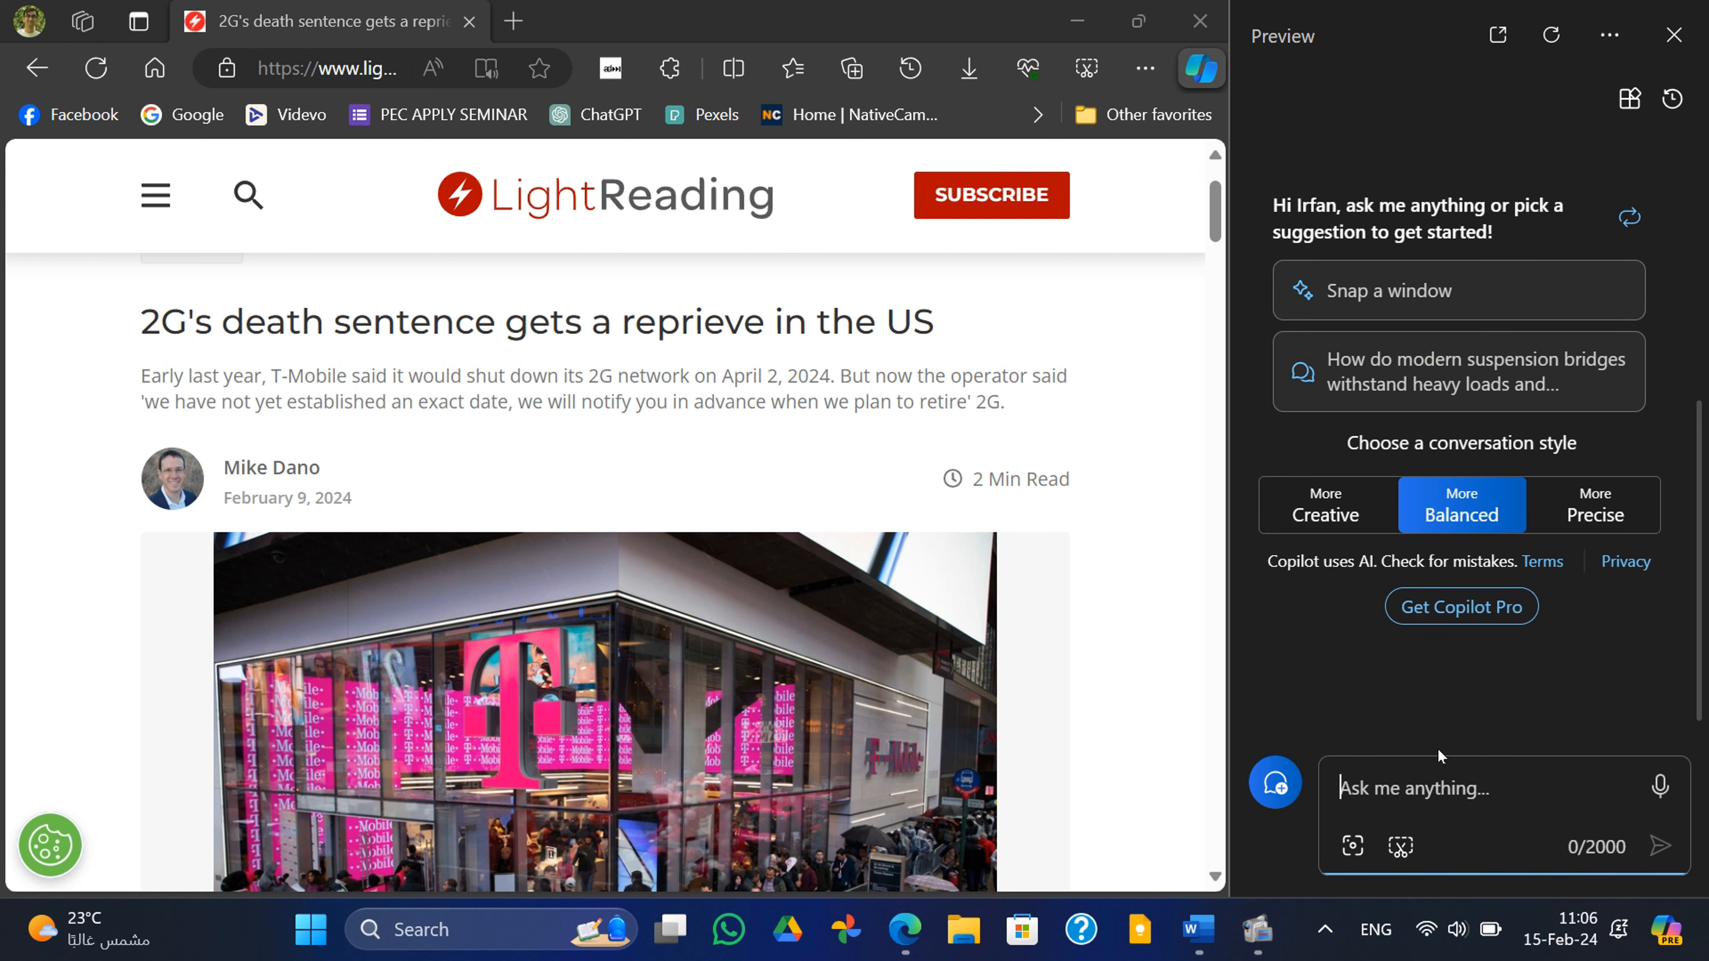
mouse_move(1453, 799)
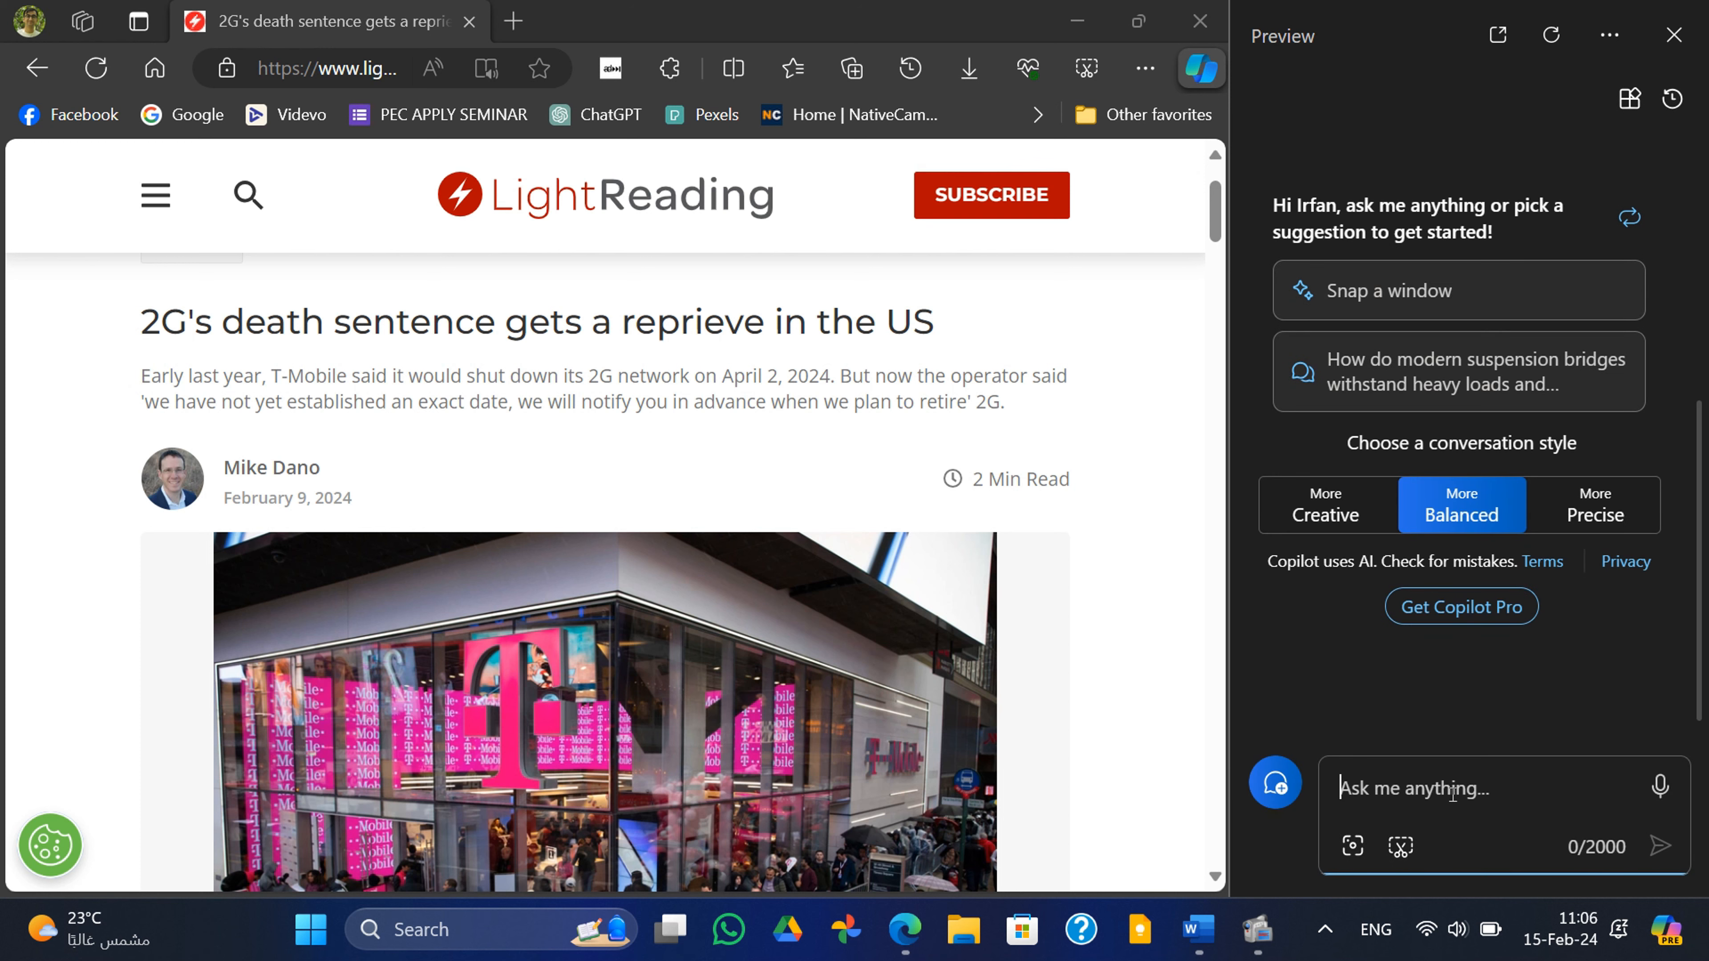
type("summarise the article")
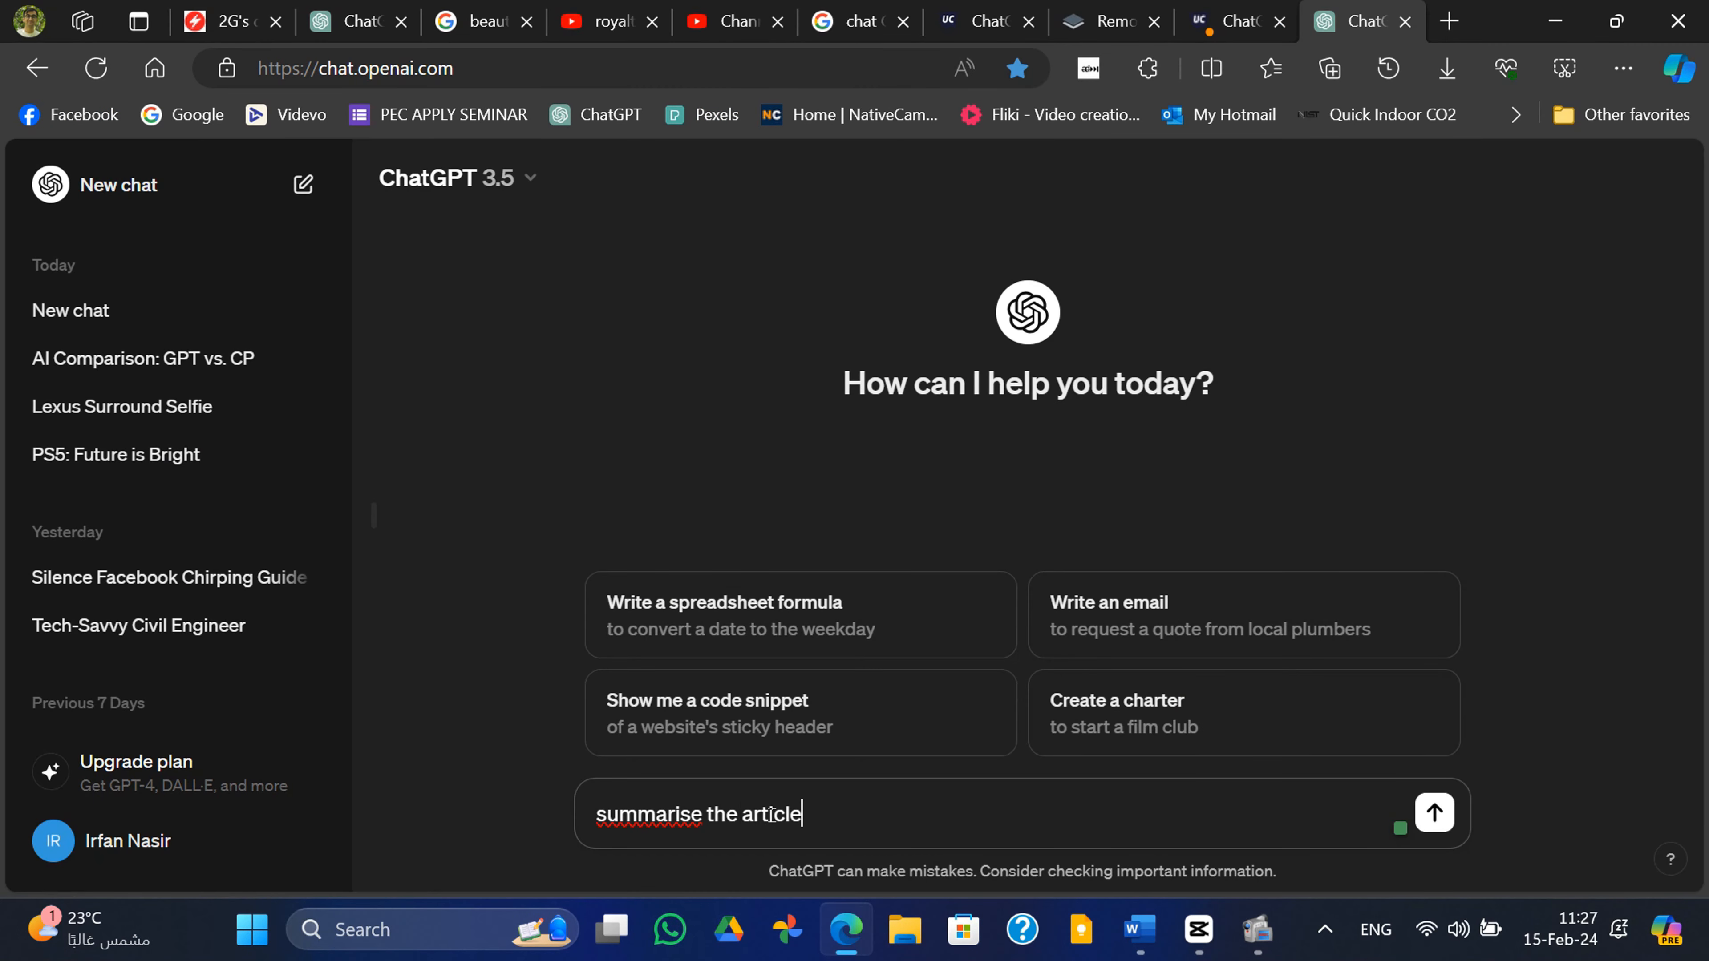
Send 'summarise the article' in ChatGPT, review the T-Mobile 2G shutdown summary, then open the PTA tax chat
left_click(1436, 814)
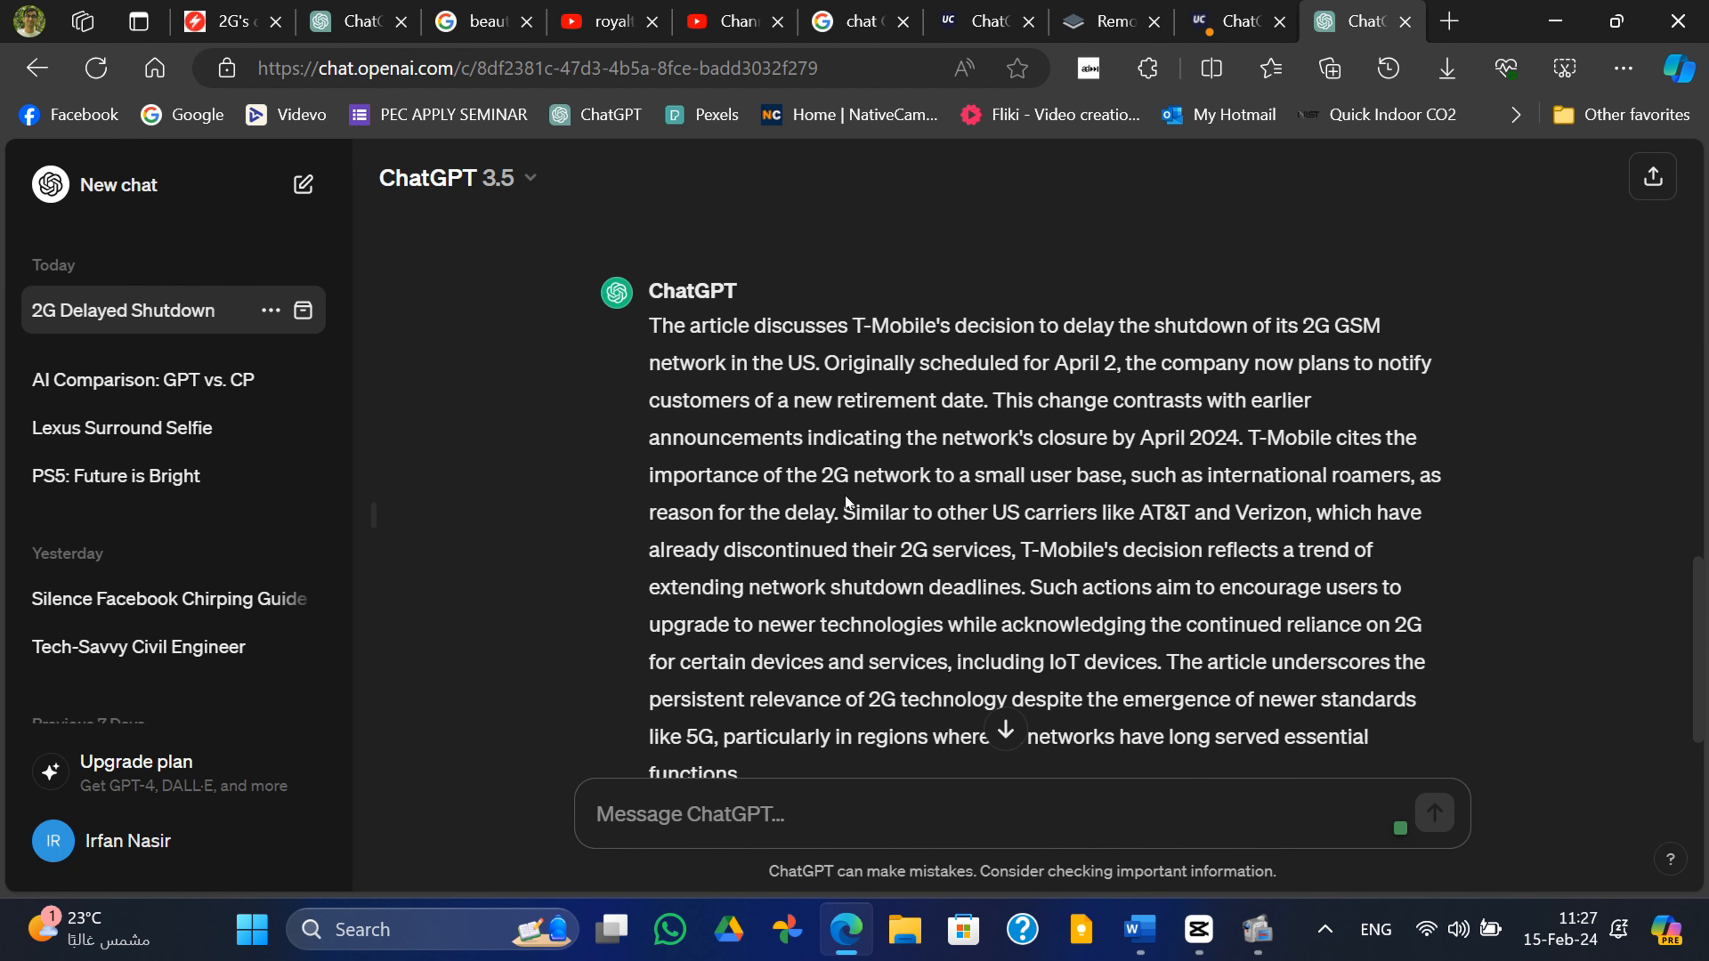
scroll("up", 3)
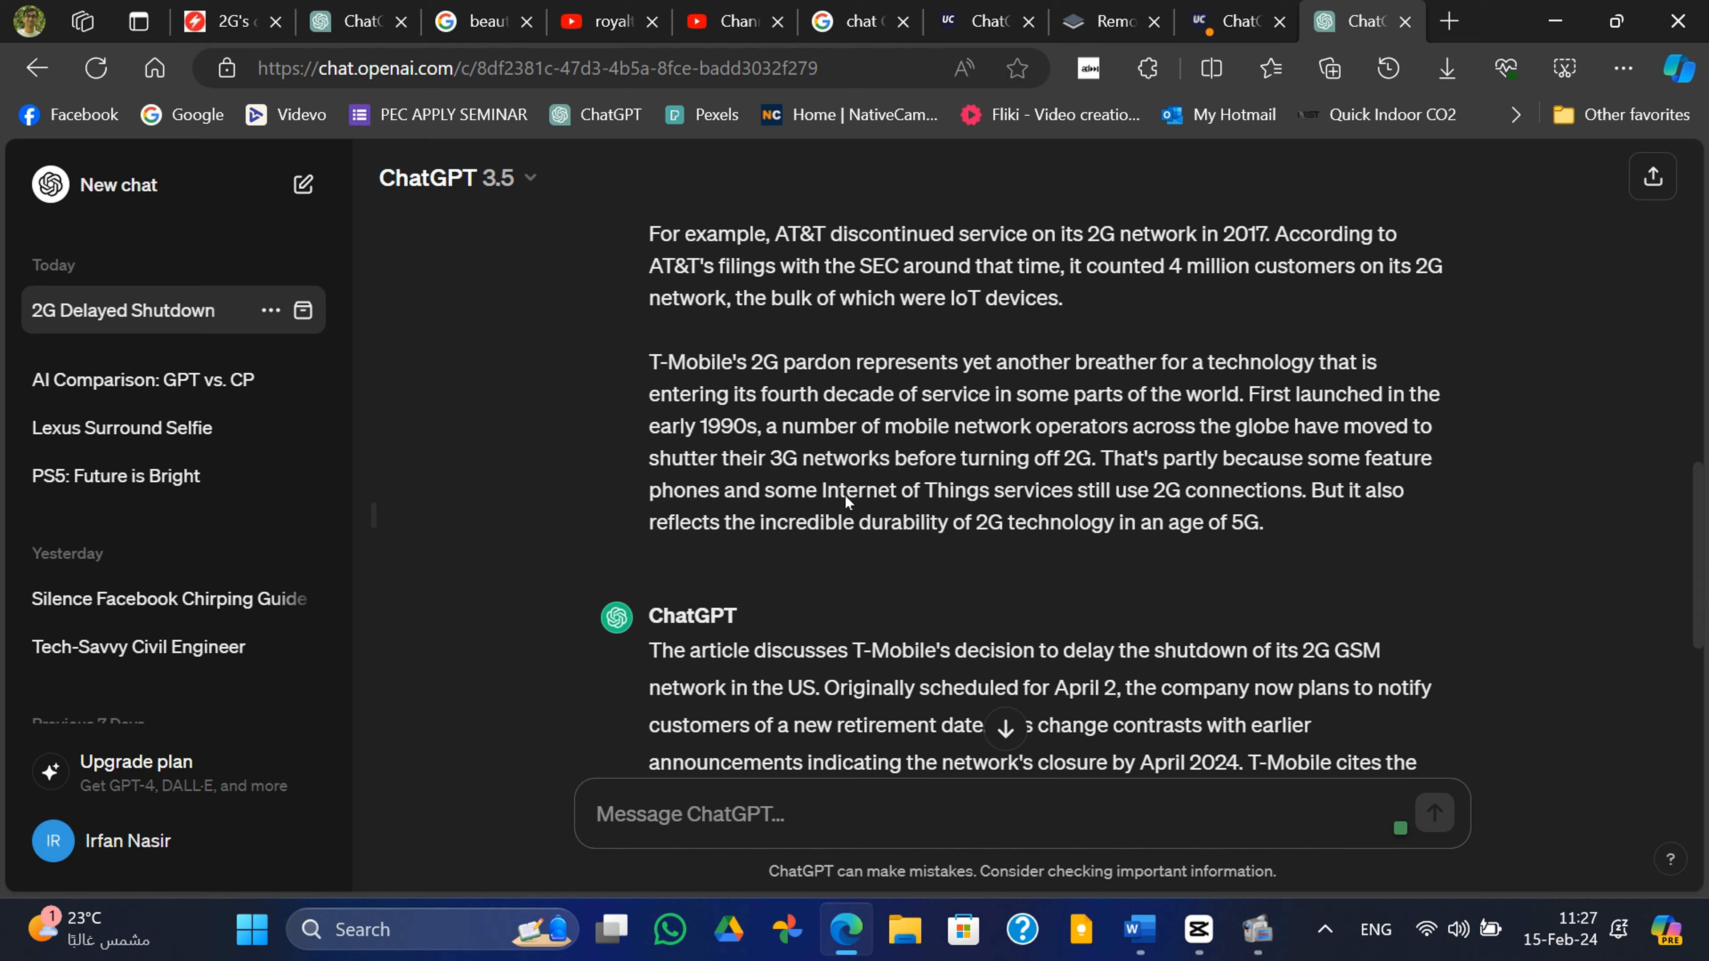
left_click(134, 474)
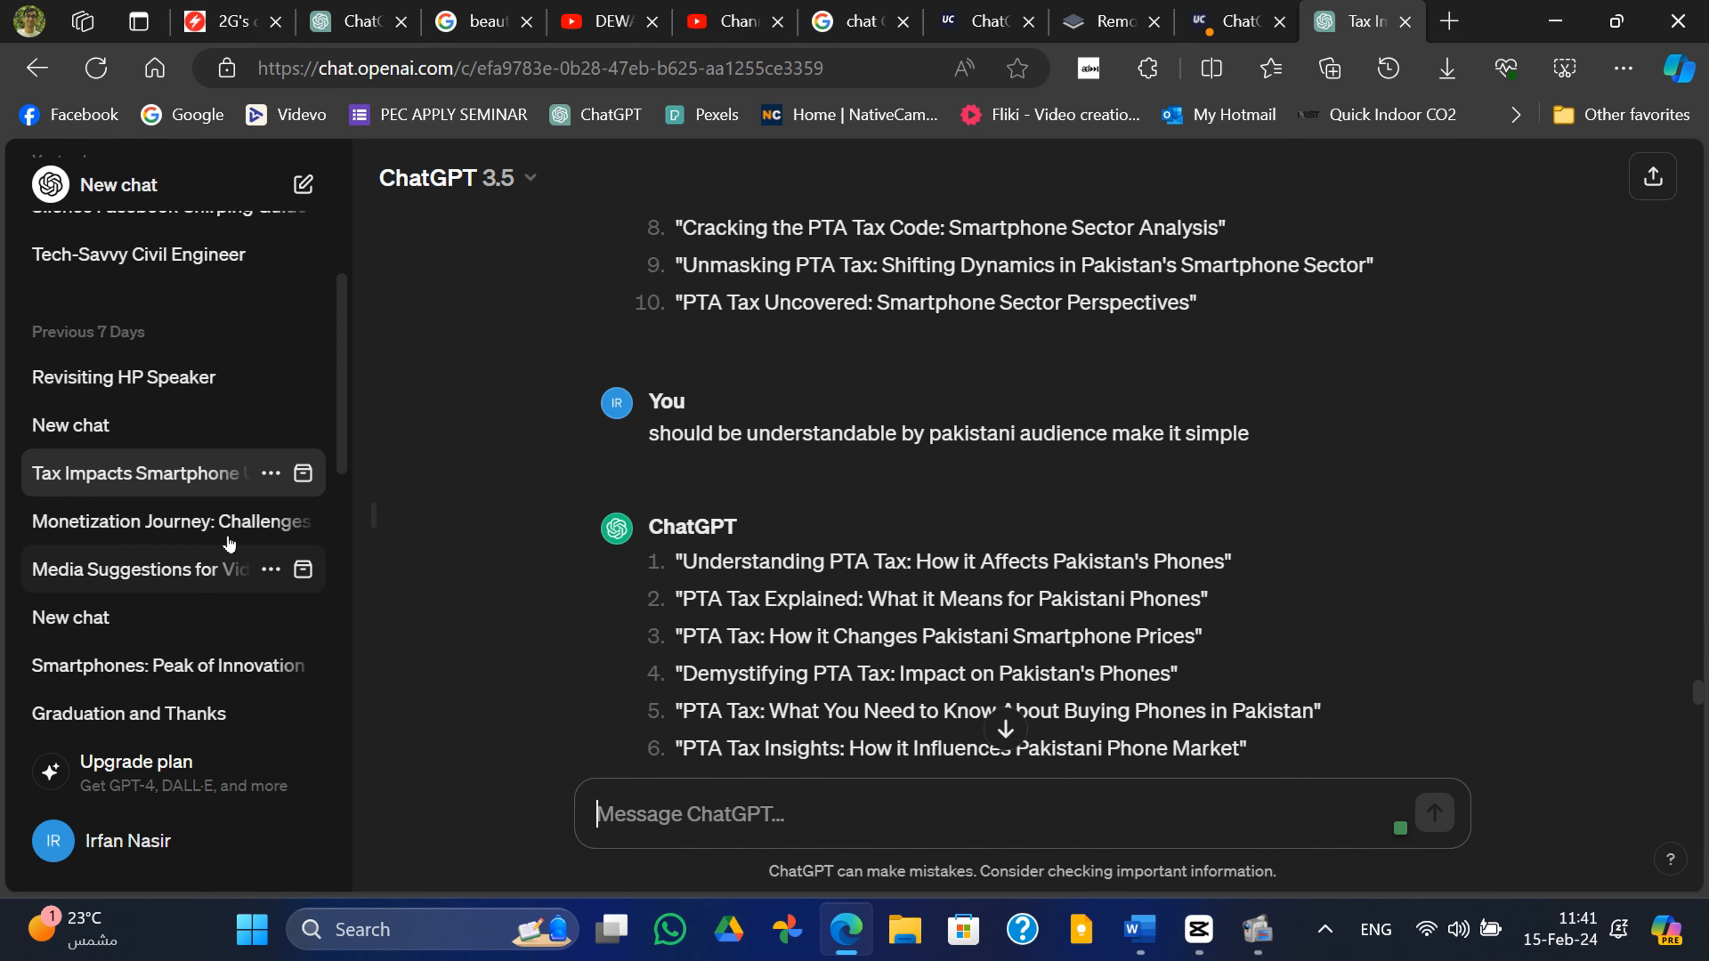
Open the 'Media Suggestions for Vi…' chat and select parts of the smartphone video intro reply
left_click(124, 570)
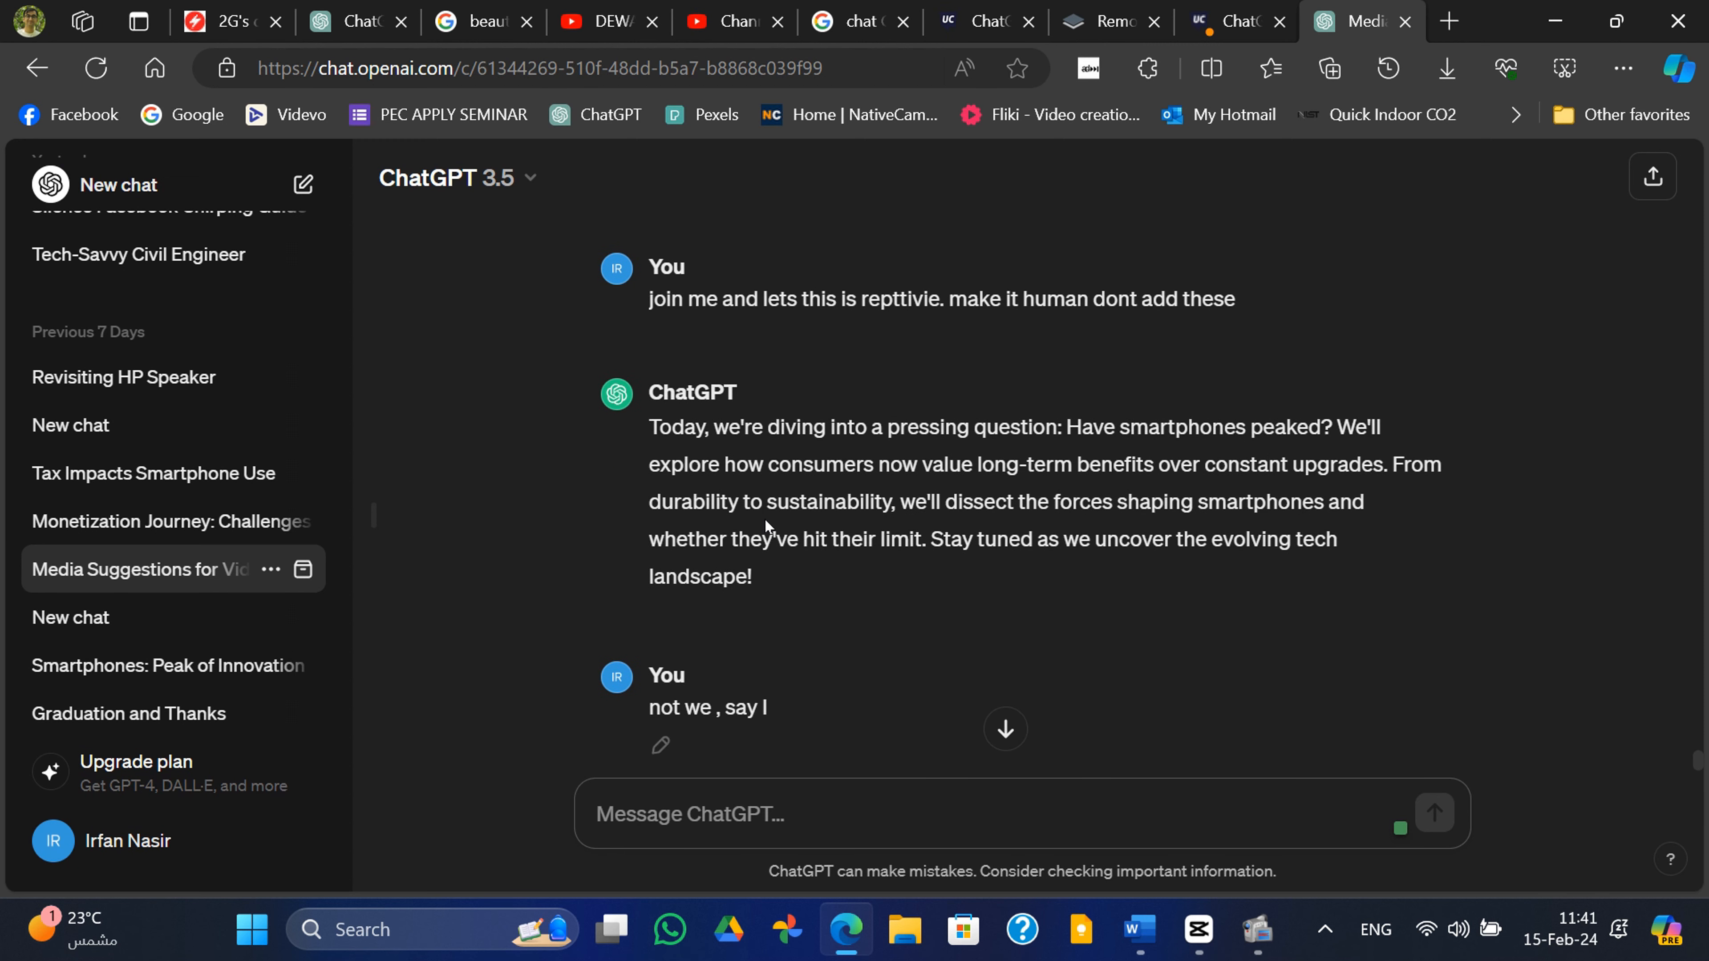
left_click_drag(649, 427, 768, 578)
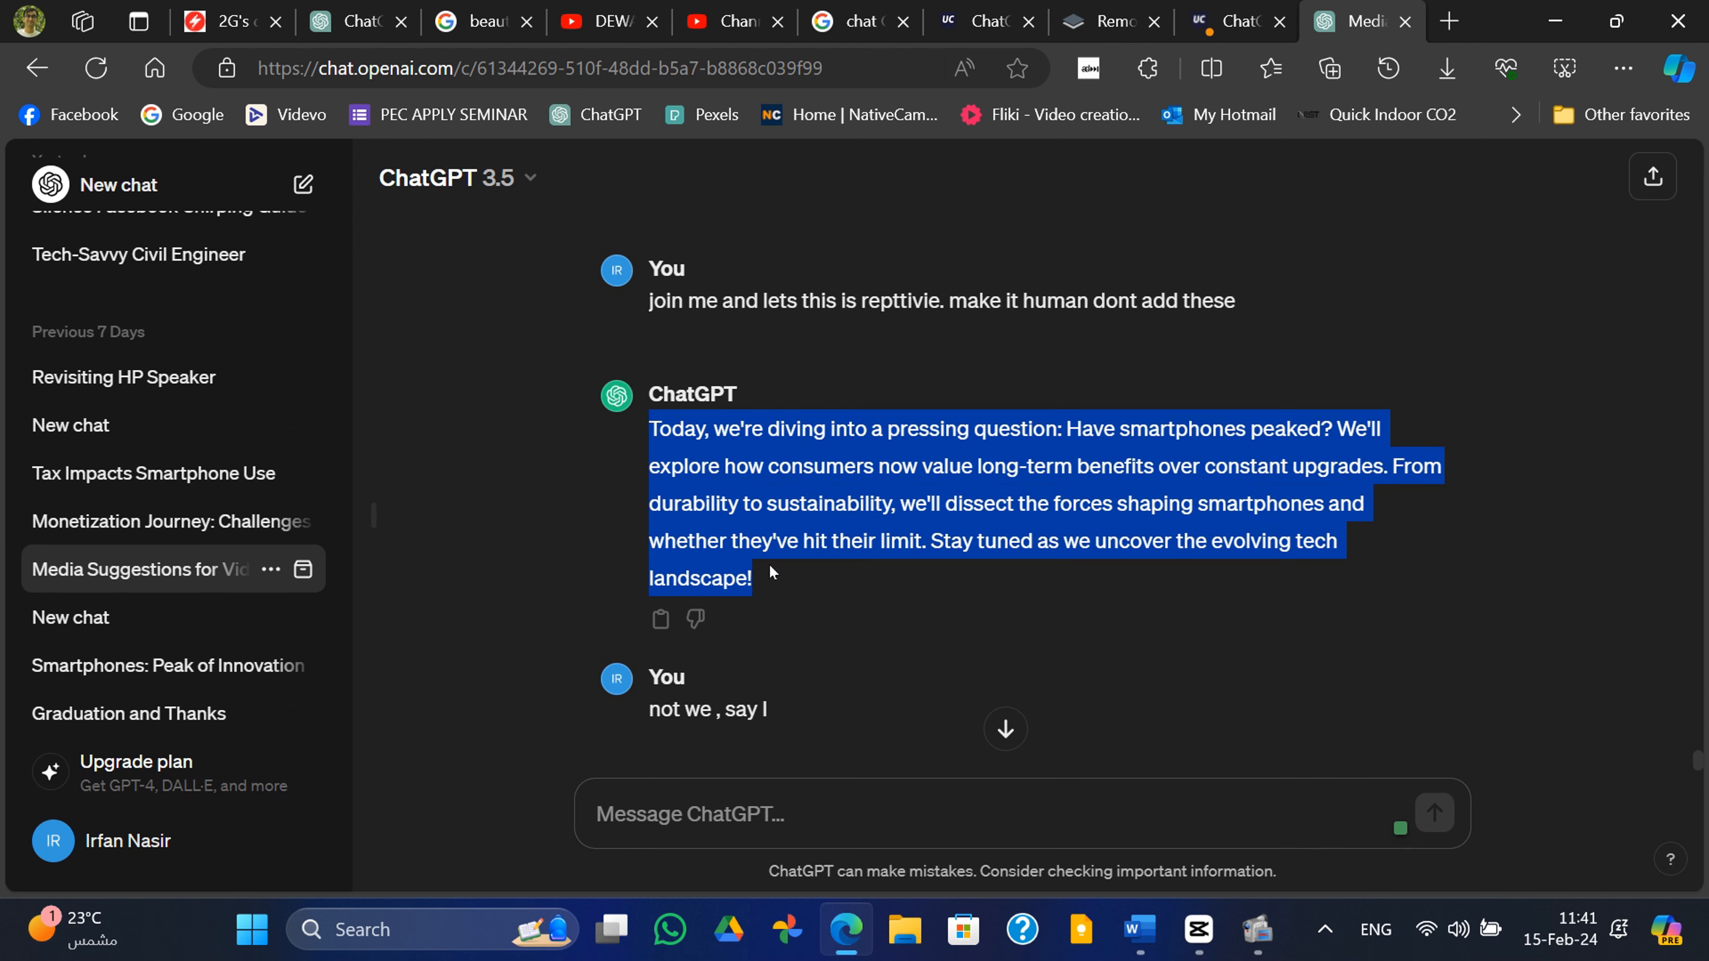
left_click(858, 623)
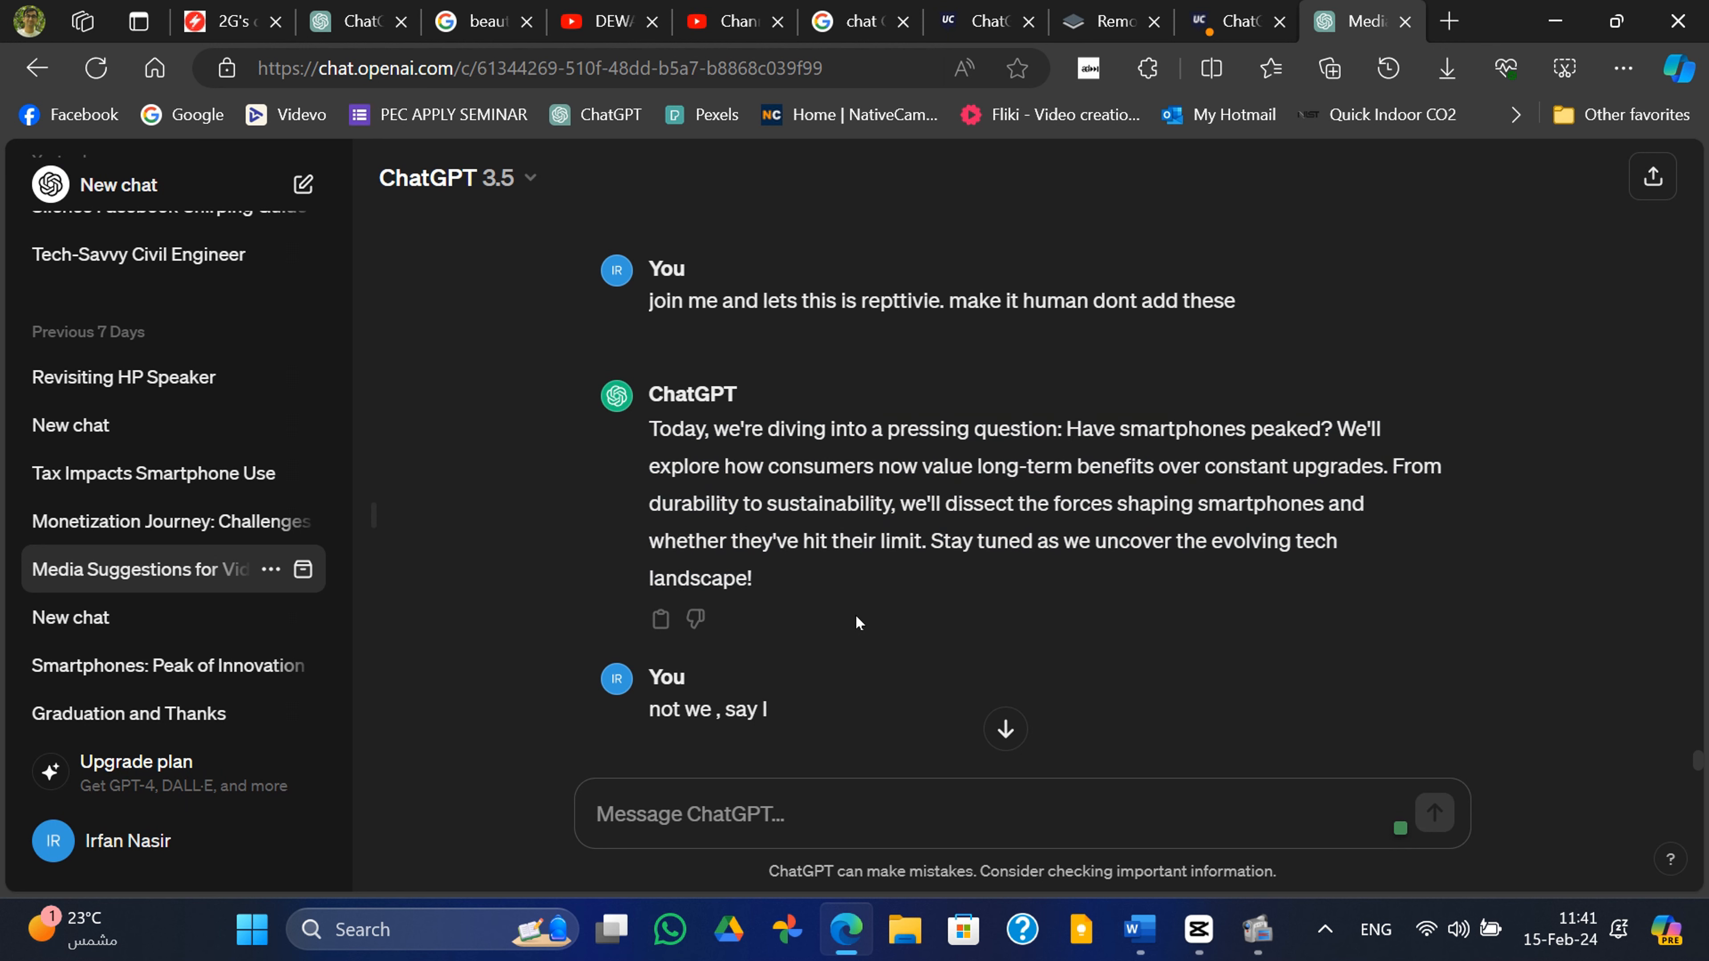
scroll("up", 3)
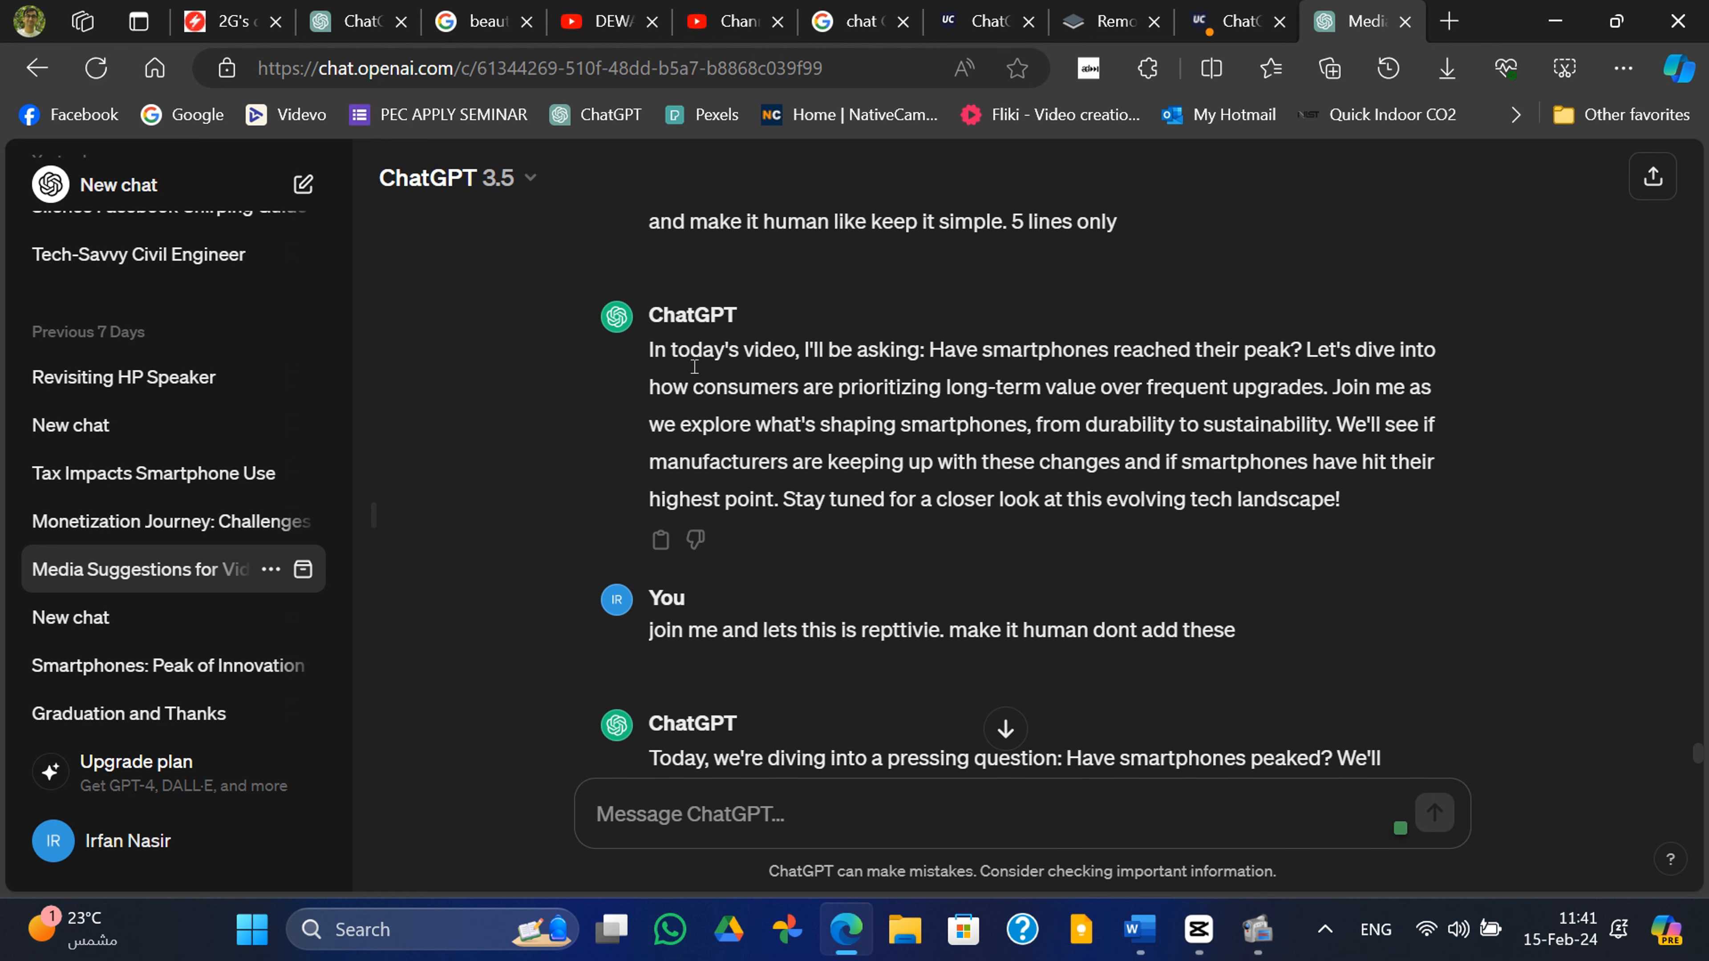
left_click_drag(649, 350, 1340, 500)
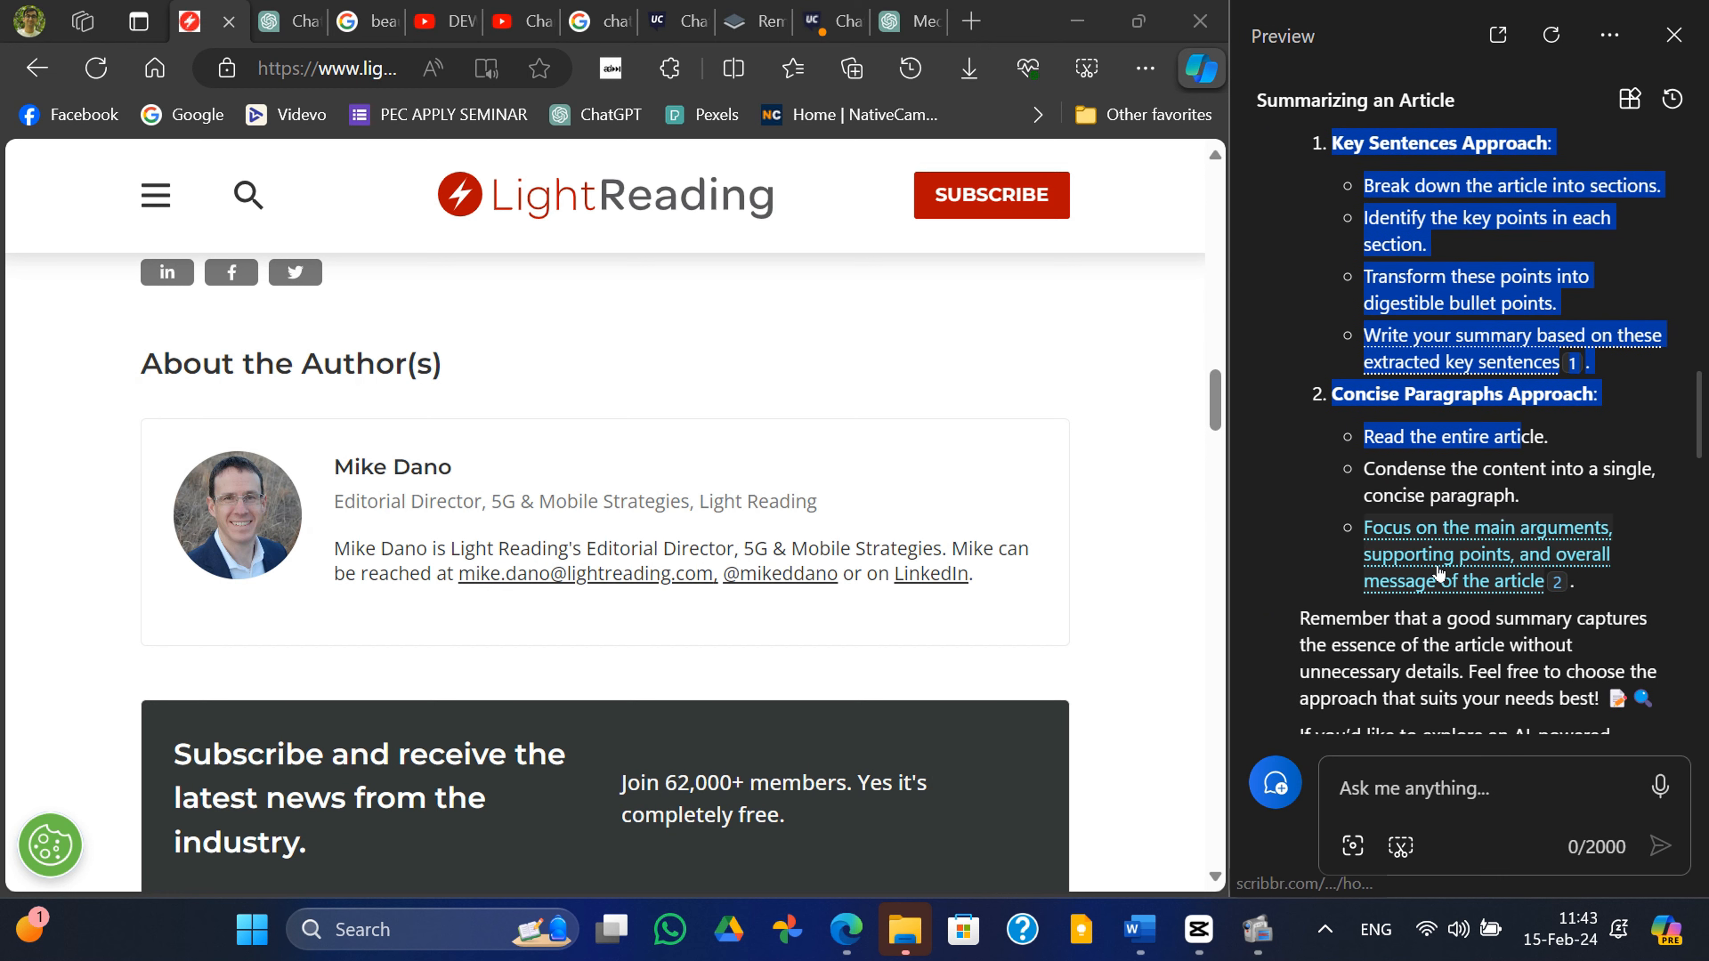
Scroll Copilot's 'Summarizing an Article' reply down to the Scribbr summarizer and Learn more links
scroll("down", 3)
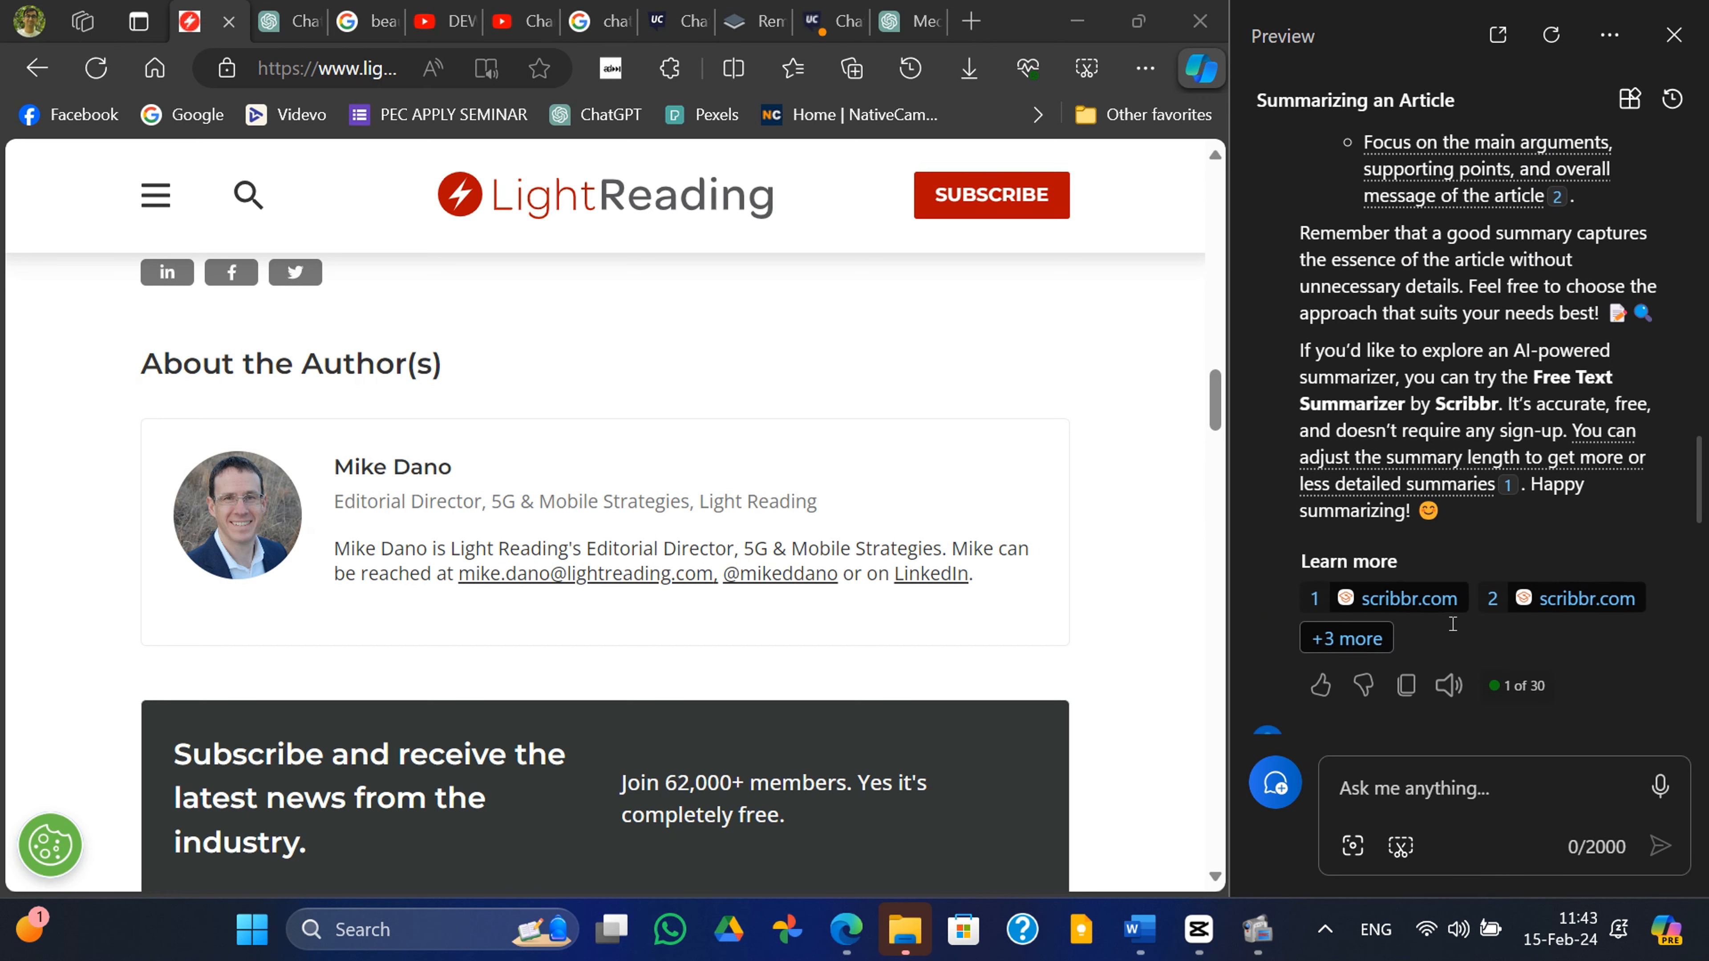